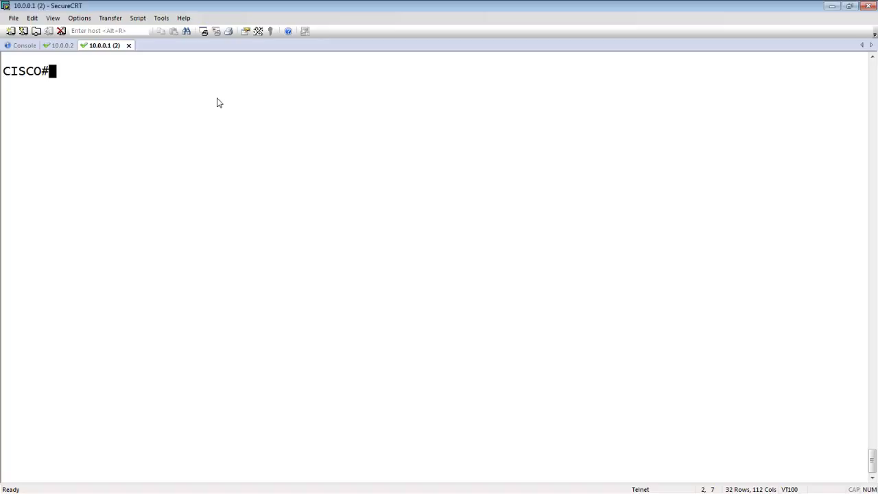
Put interface Gi0/11 into channel-group 4 mode active from config mode
{"action": "type", "text": "config t"}
{"action": "type", "text": "int"}
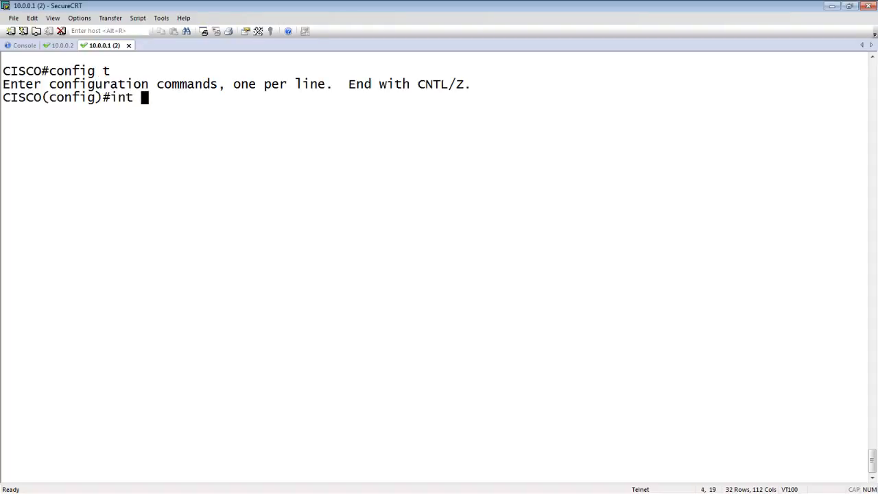
{"action": "type", "text": "gi 0/11"}
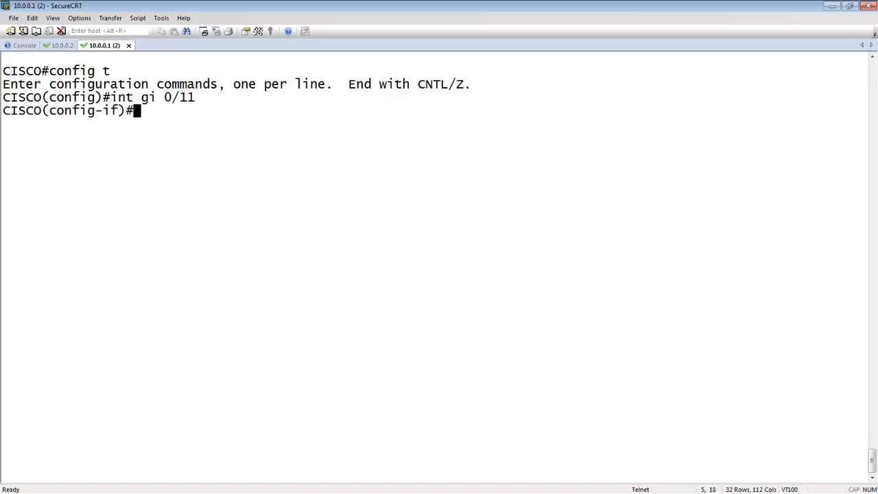
{"action": "type", "text": "channel-group"}
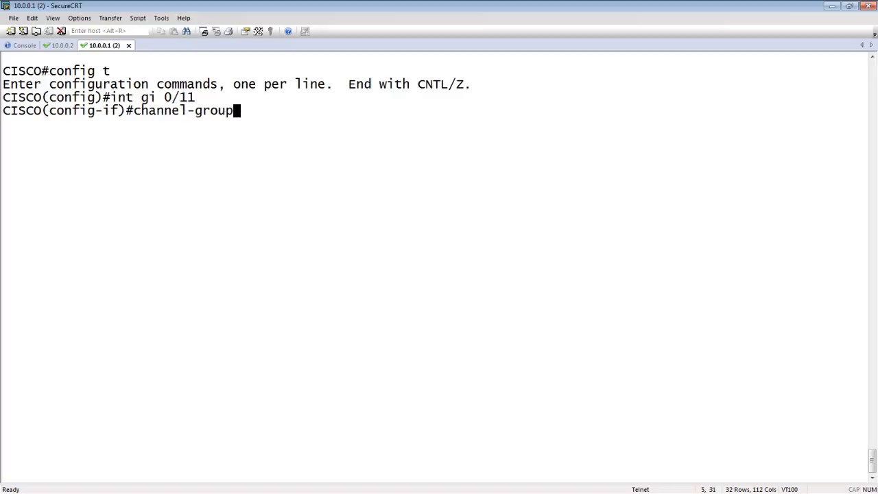
{"action": "type", "text": "\" \""}
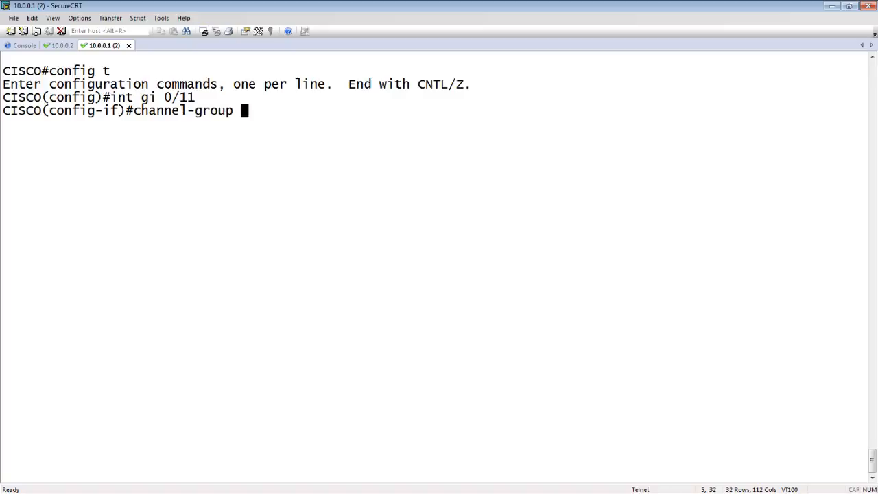
{"action": "type", "text": "4 mode"}
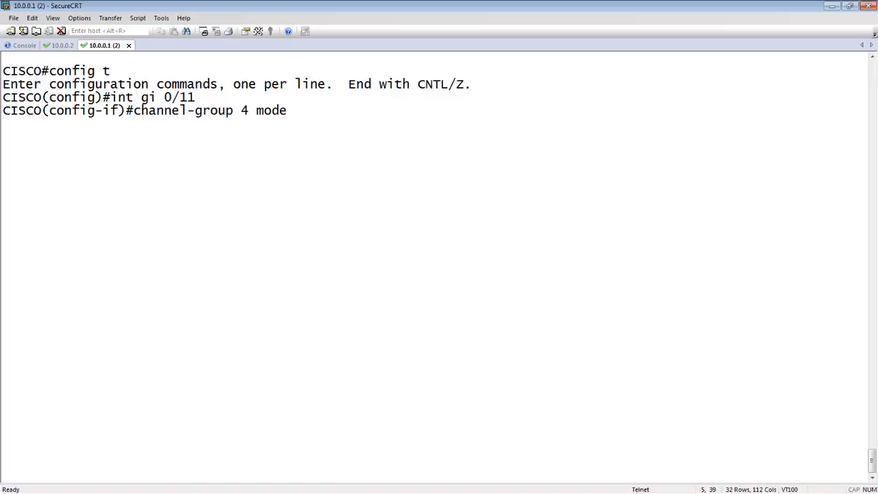
{"action": "type", "text": "active"}
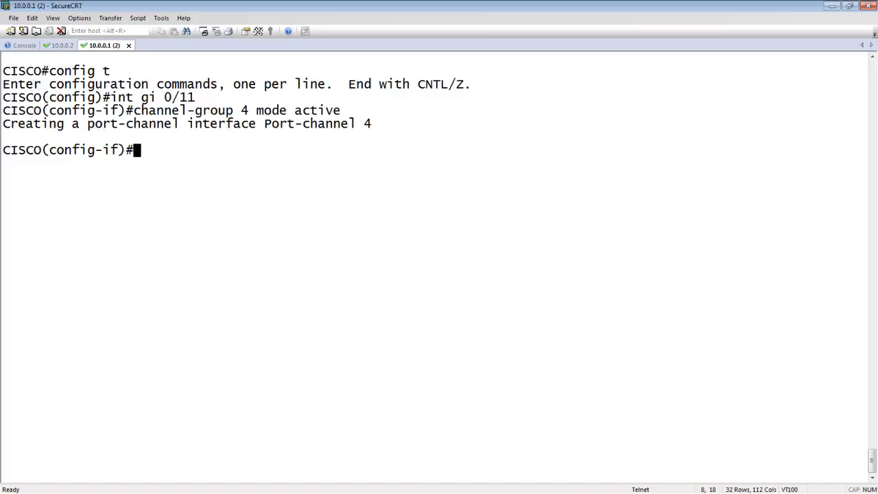
Put interface Gi0/12 into channel-group 4 mode active, giving Port-channel 4 two members
{"action": "type", "text": "int gi"}
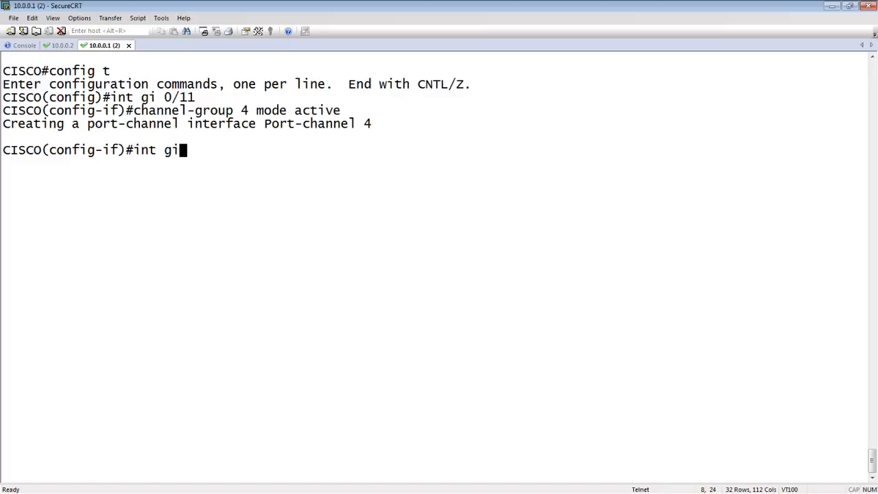
{"action": "type", "text": "0/12"}
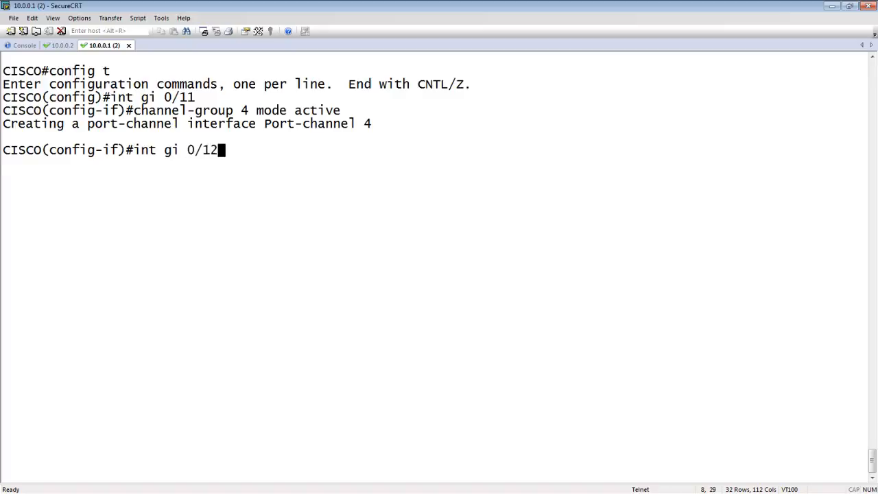
{"action": "type", "text": "channel-group 4 mode active"}
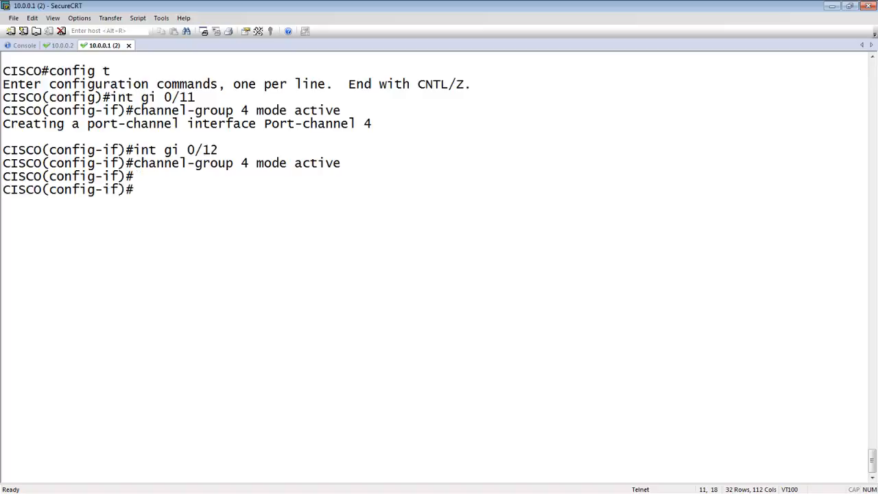
Enter interface port-channel 4 and set switchport trunk encapsulation dot1q
{"action": "type", "text": "int"}
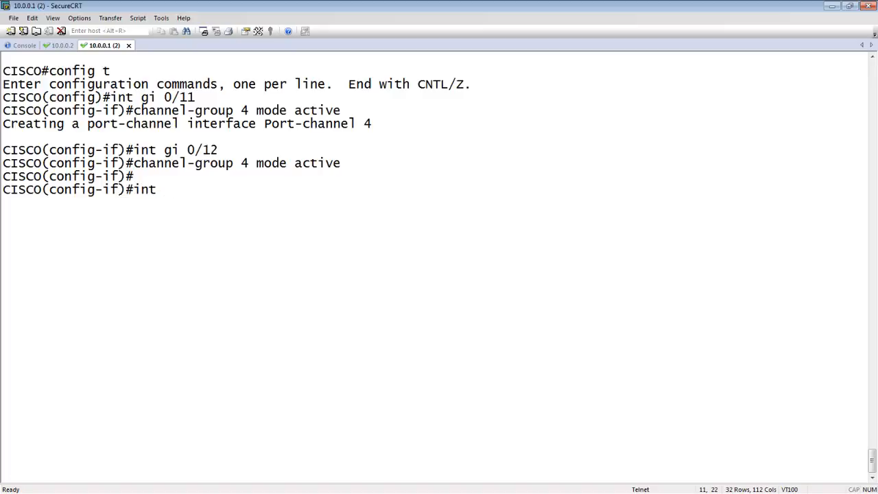
{"action": "type", "text": "\" \""}
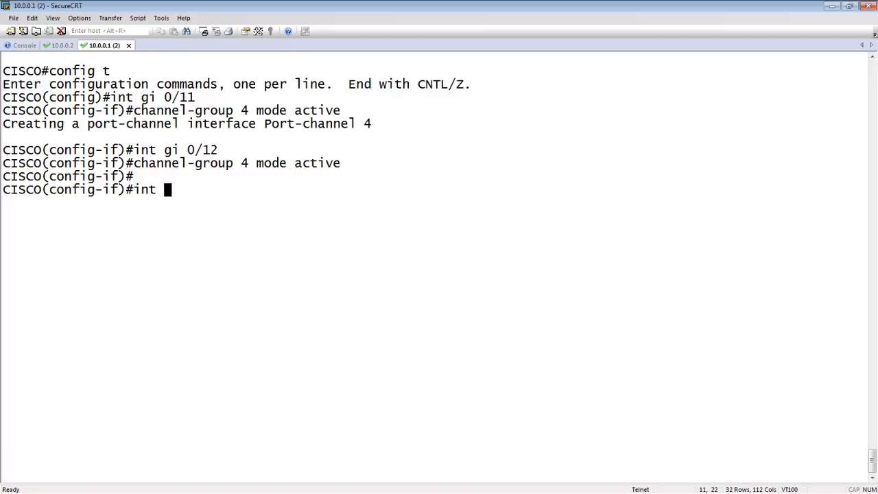
{"action": "type", "text": "port-channel"}
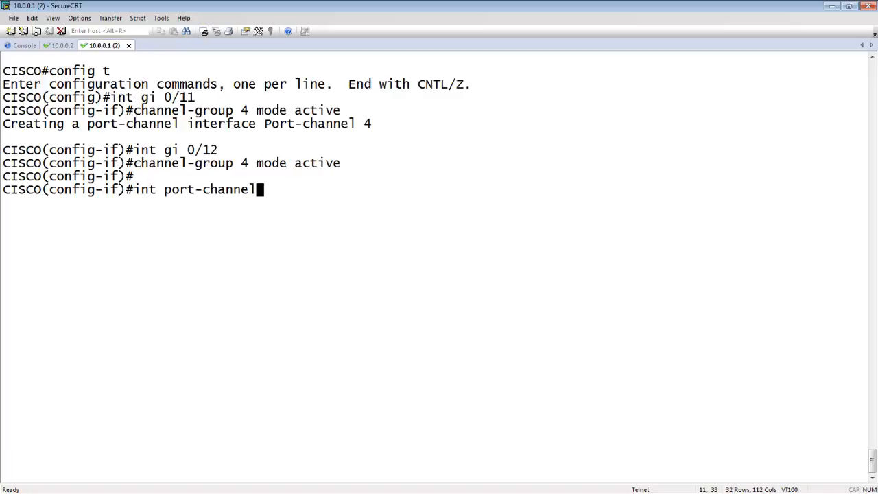
{"action": "type", "text": "4"}
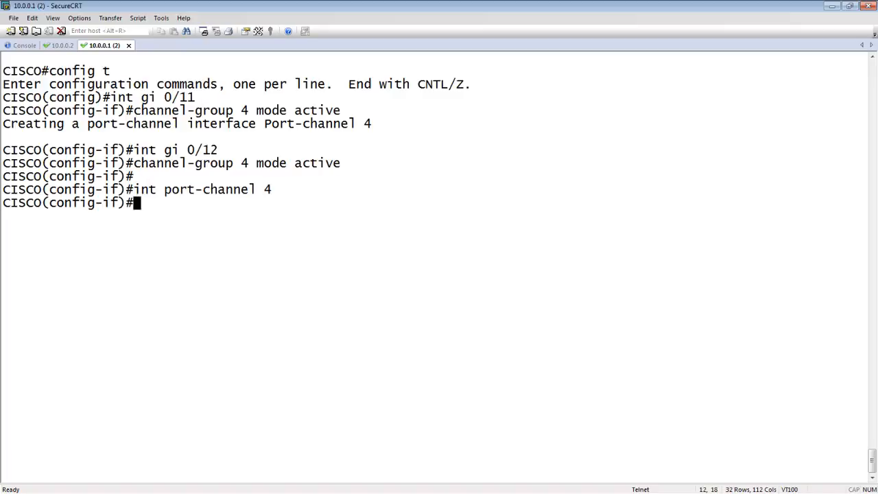
{"action": "type", "text": "switchpo"}
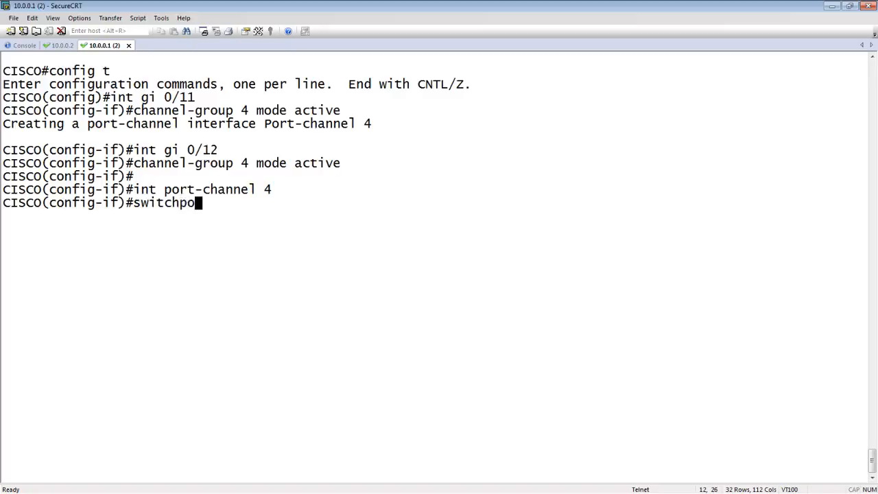
{"action": "type", "text": "rt"}
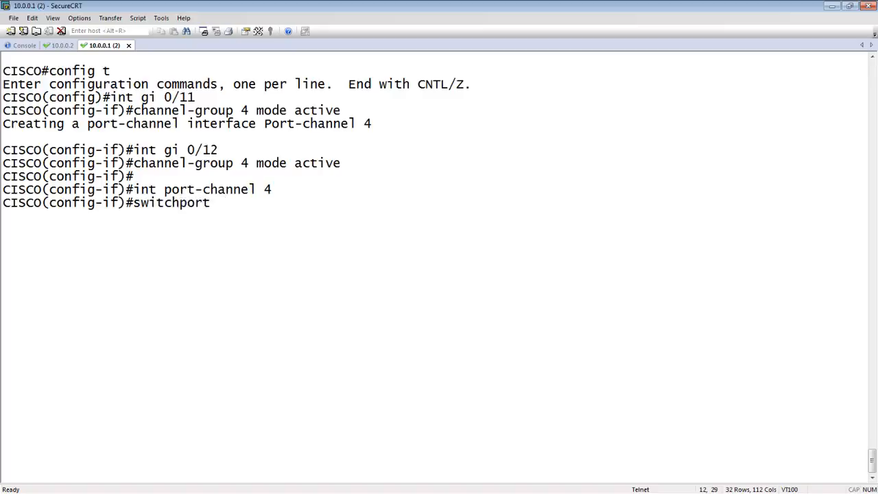
{"action": "type", "text": "trunk encap"}
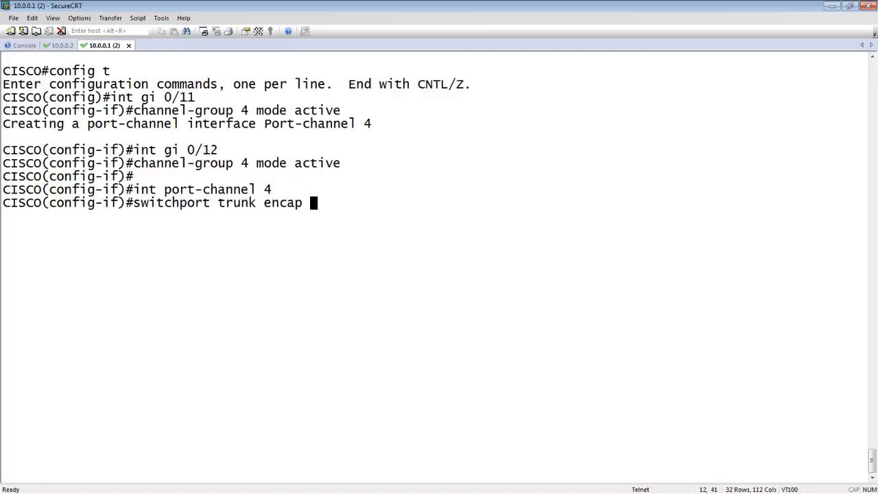
{"action": "type", "text": "dot1q"}
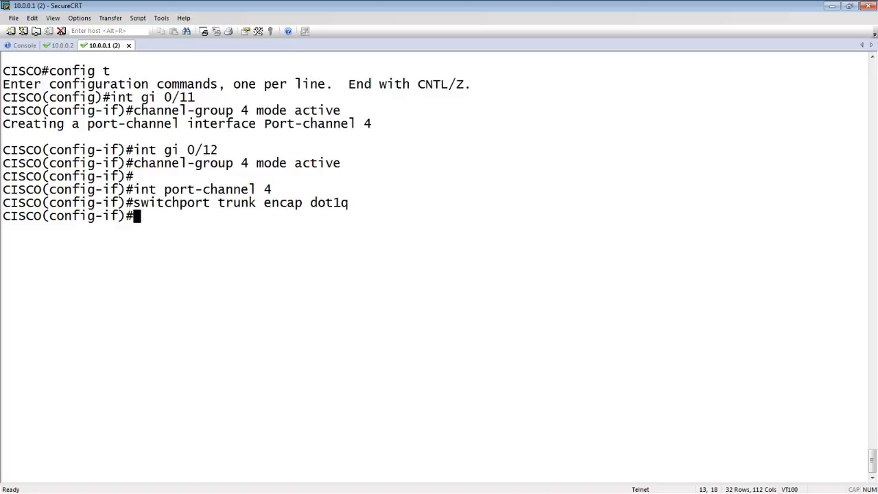
Allow only VLAN 40 on the trunk and set switchport mode trunk
{"action": "type", "text": "switc"}
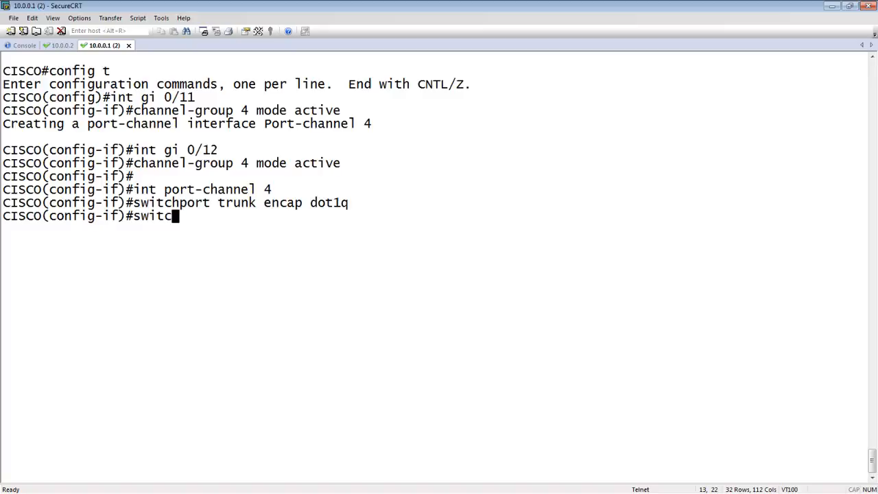
{"action": "type", "text": "hport"}
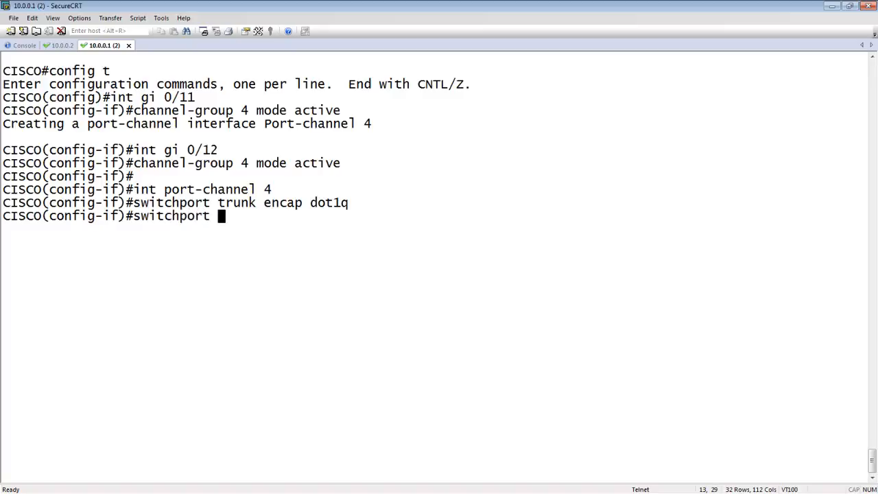
{"action": "type", "text": "trunk allowed v"}
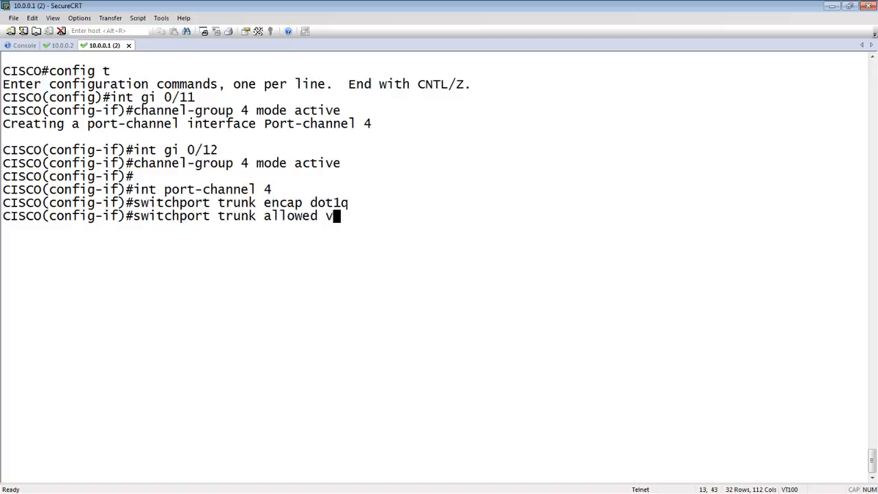
{"action": "type", "text": "lan"}
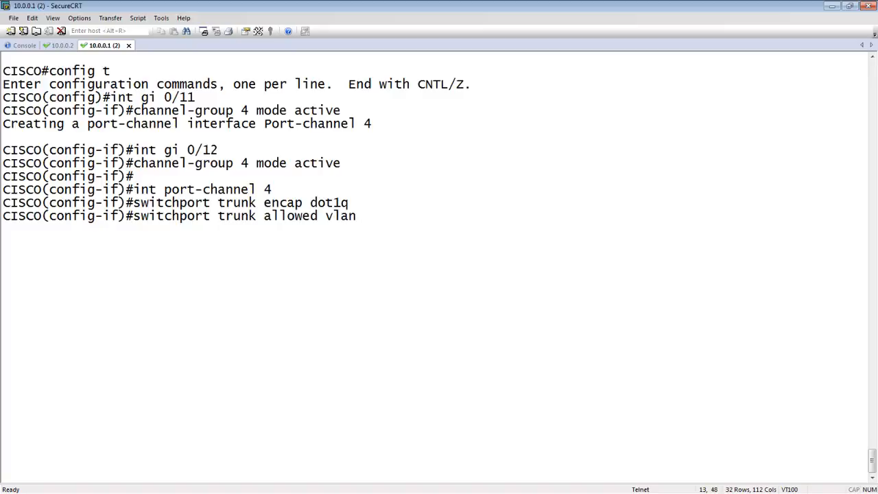
{"action": "type", "text": "40"}
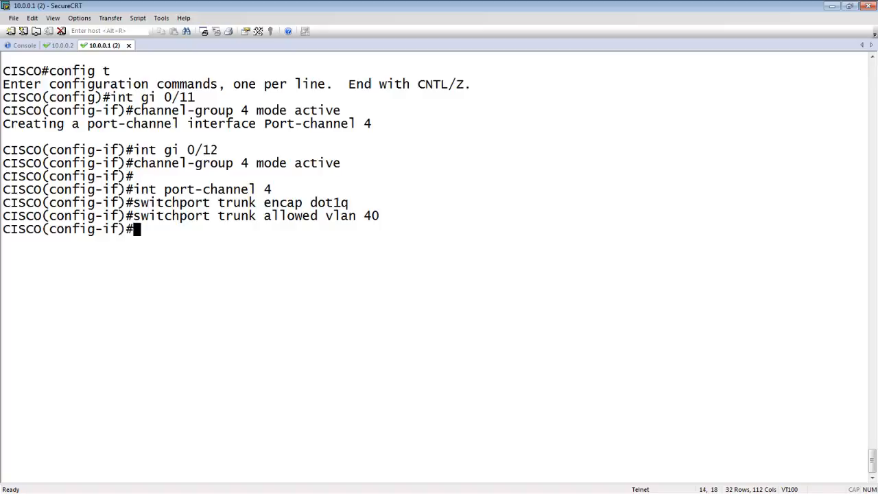
{"action": "type", "text": "swit"}
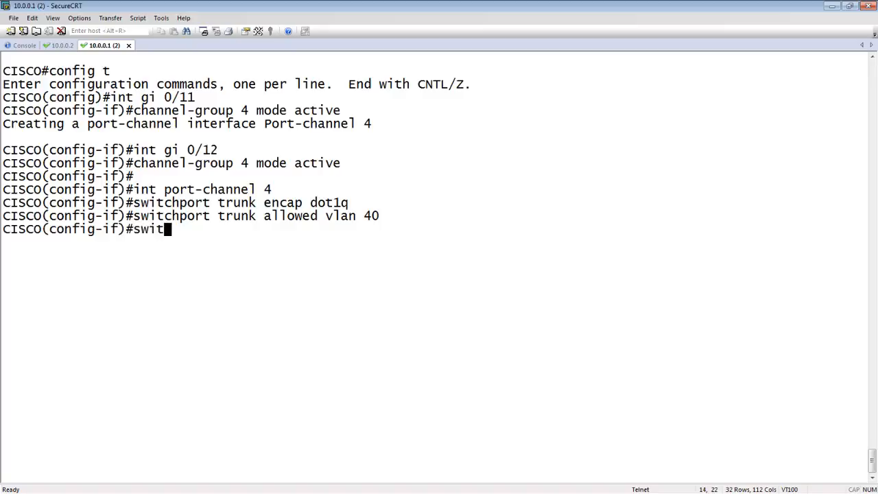
{"action": "type", "text": "ch"}
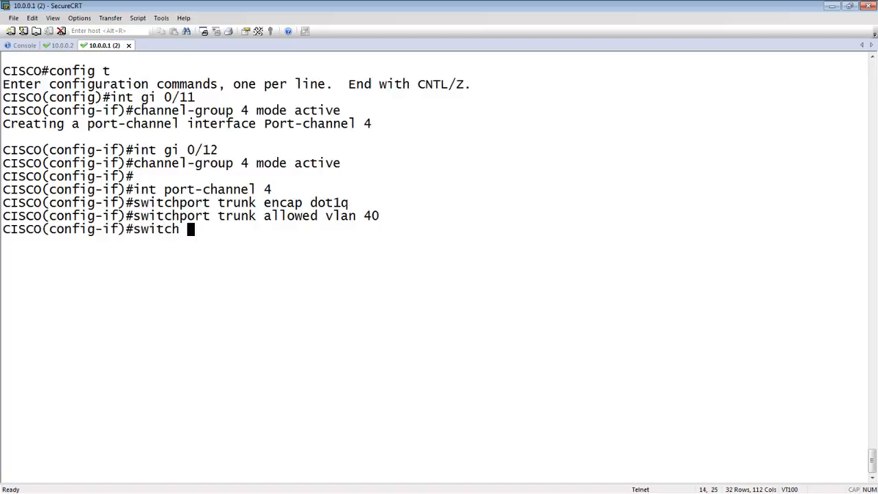
{"action": "type", "text": "mode trunk"}
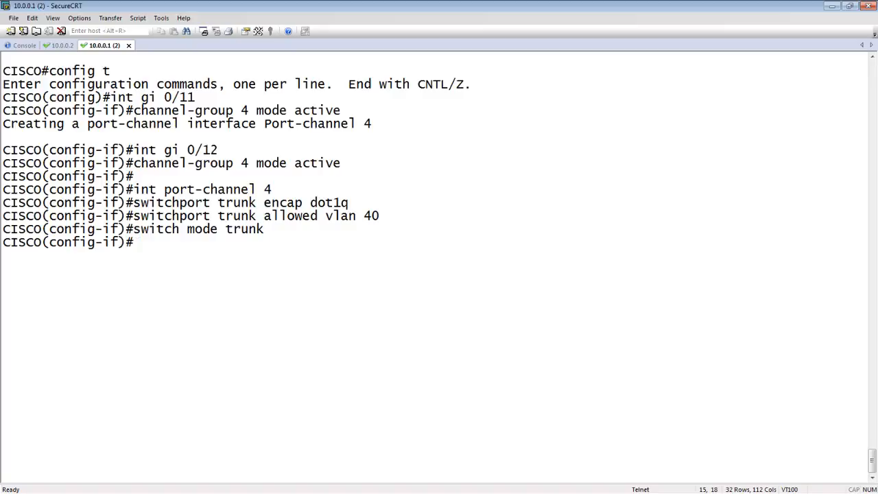
{"action": "key", "text": "enter"}
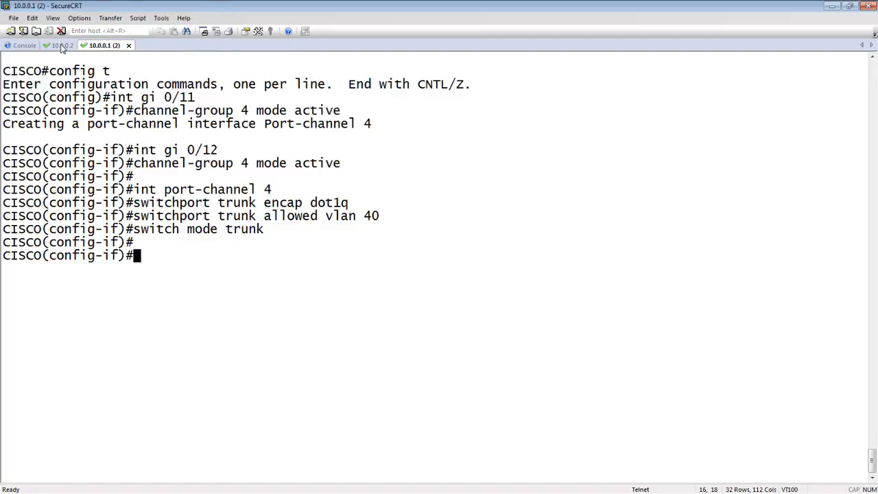
In the Brocade 10.0.0.2 session, create LAG ToCisco as dynamic
{"action": "left_click", "coordinate": [61, 45]}
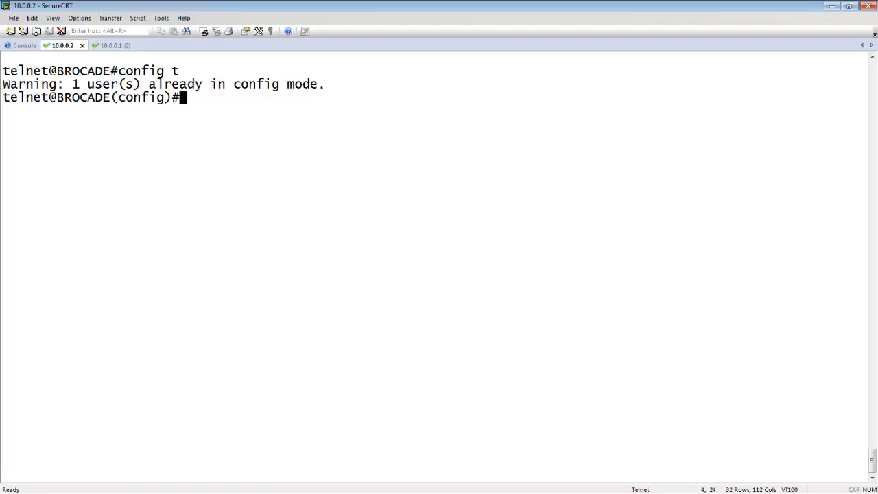
{"action": "type", "text": "lag"}
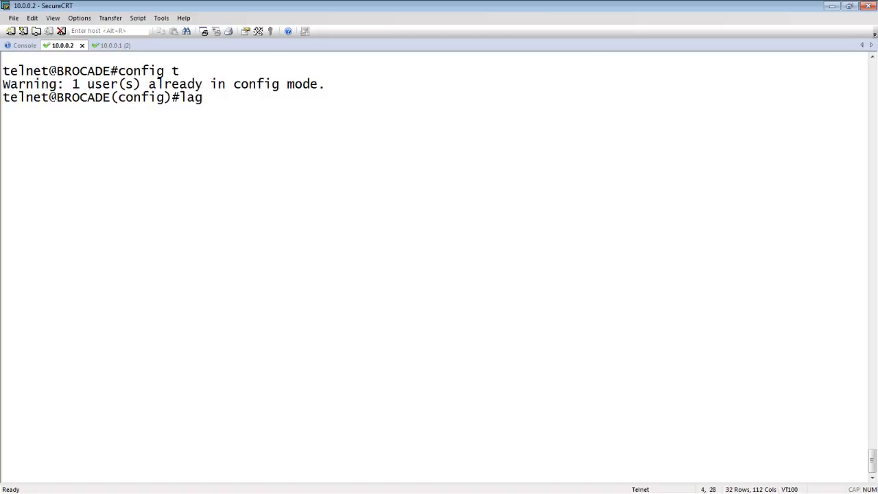
{"action": "type", "text": "To"}
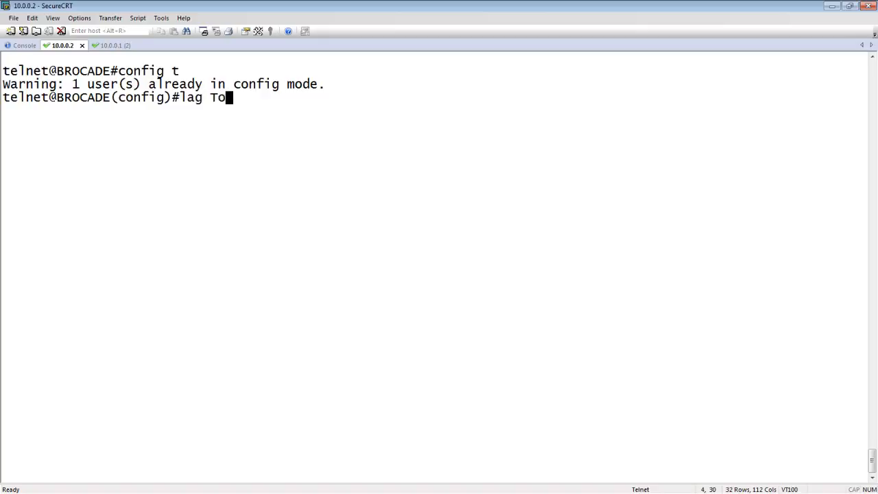
{"action": "type", "text": "Cisco dyn"}
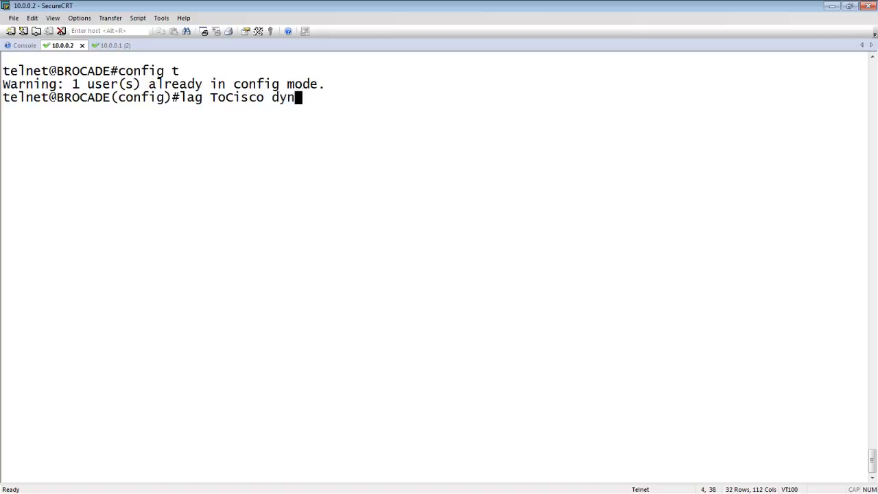
{"action": "type", "text": "amic"}
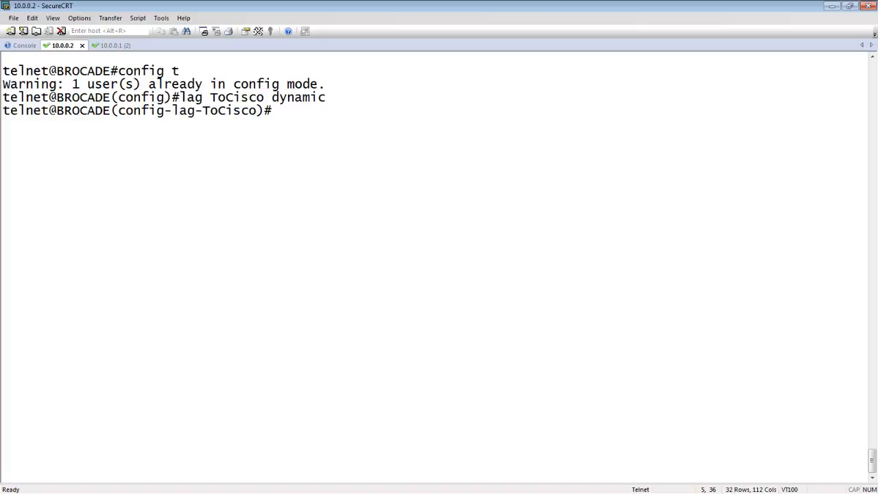
Assign ports ethernet 1/1/11 to 1/1/12 to LAG ToCisco
{"action": "type", "text": "ports e"}
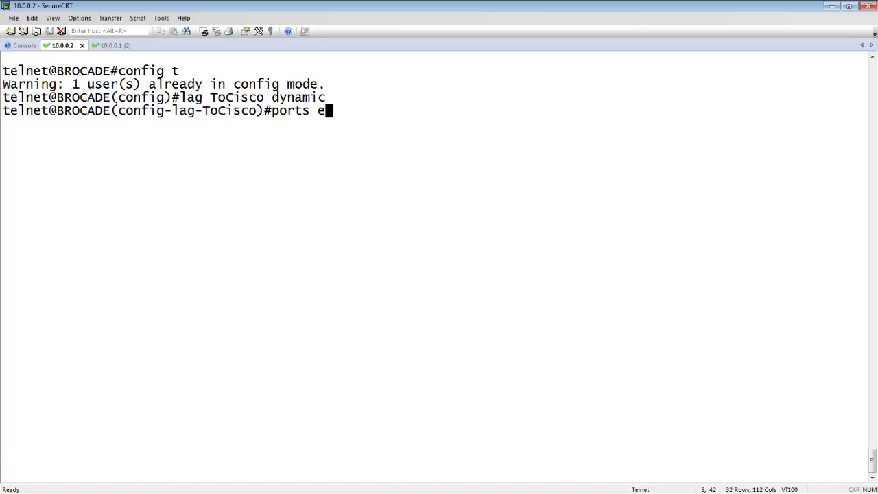
{"action": "type", "text": "thernet"}
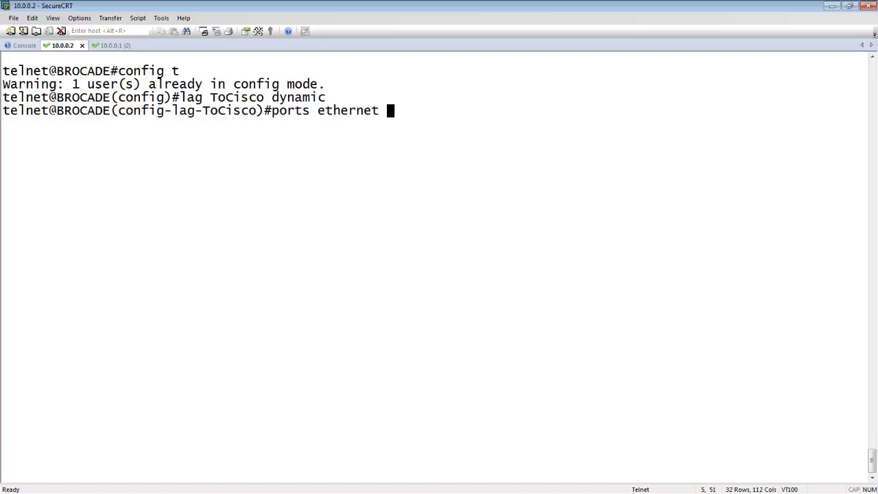
{"action": "type", "text": "1/1/"}
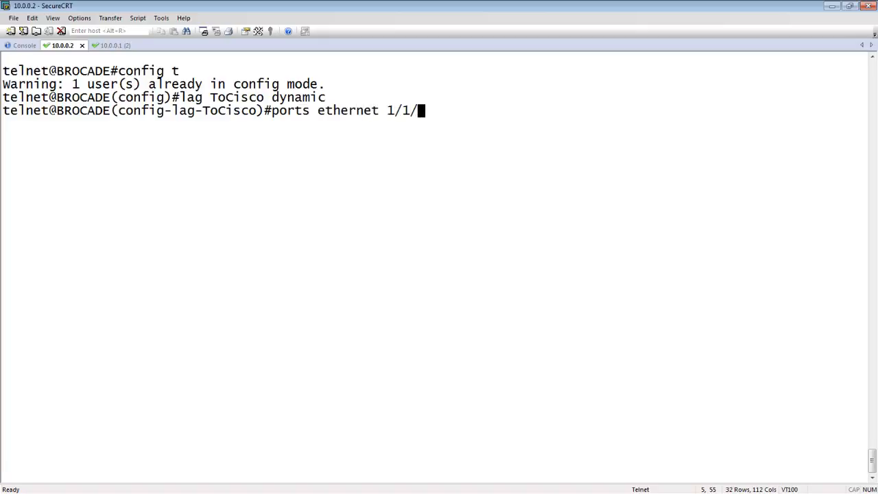
{"action": "type", "text": "11 to 1/1/12"}
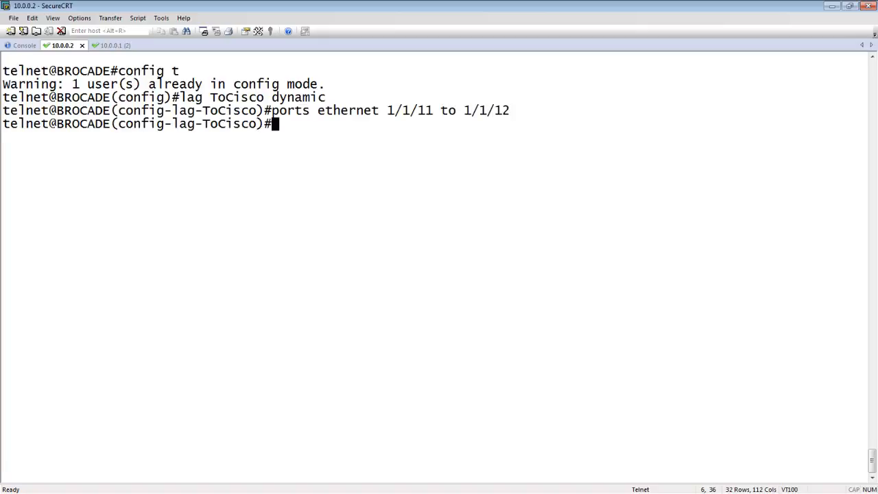
Set 1/1/11 as the LAG's primary port after a failed 'primary port eth' attempt
{"action": "type", "text": "primary"}
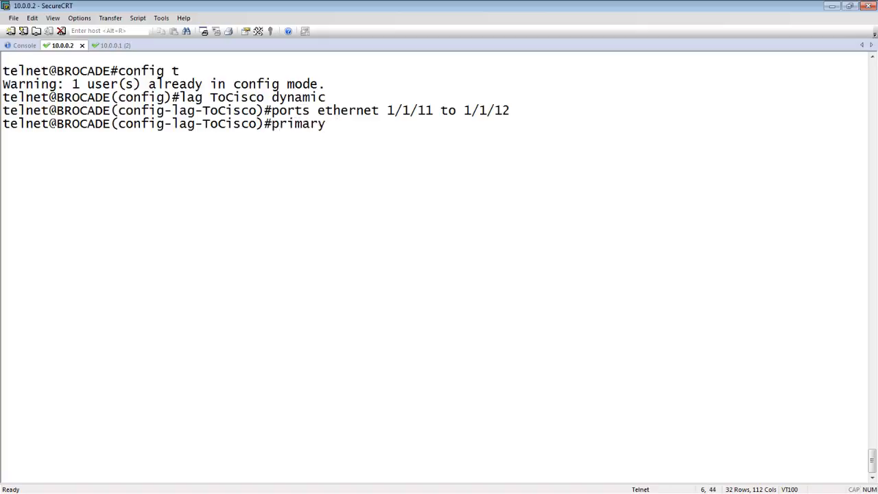
{"action": "type", "text": "port"}
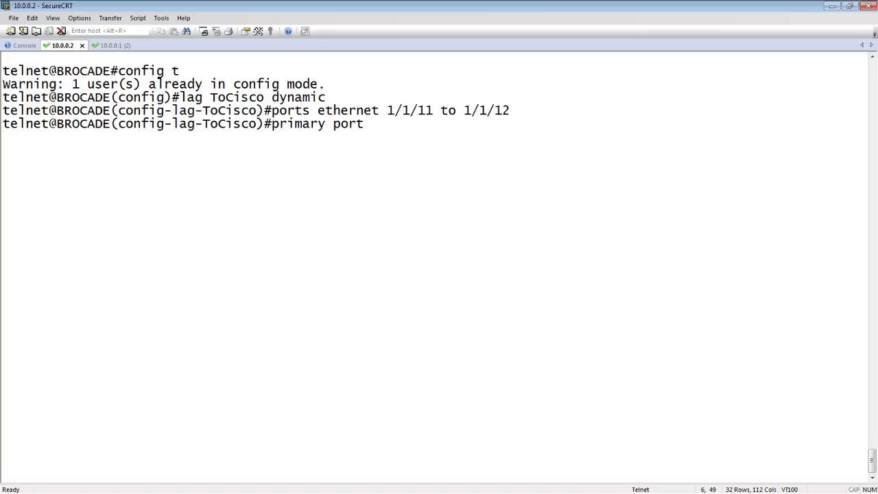
{"action": "type", "text": "et"}
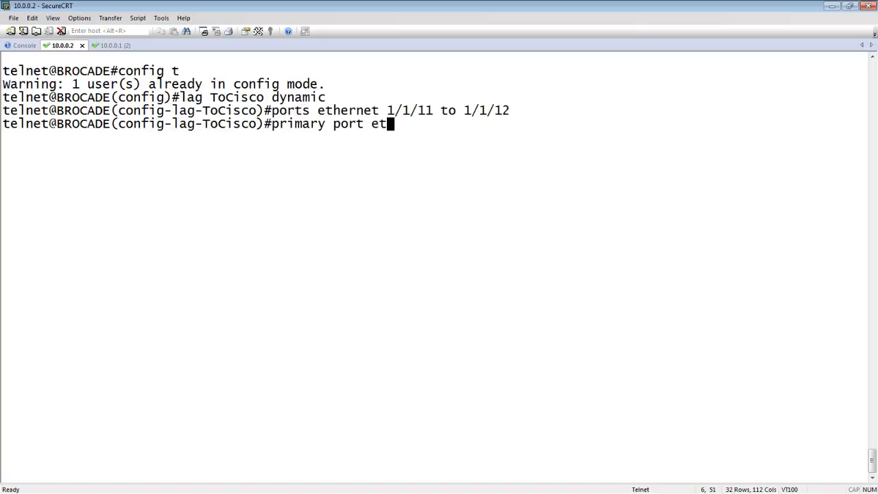
{"action": "type", "text": "h"}
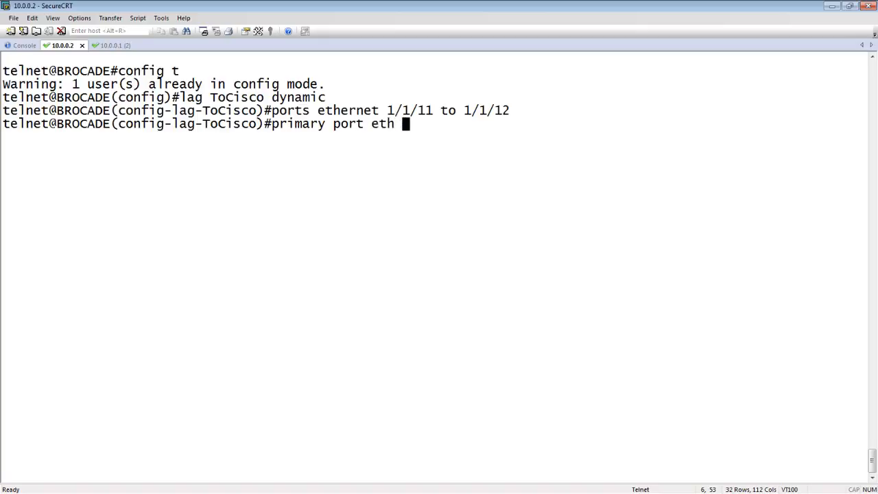
{"action": "type", "text": "1/1/11"}
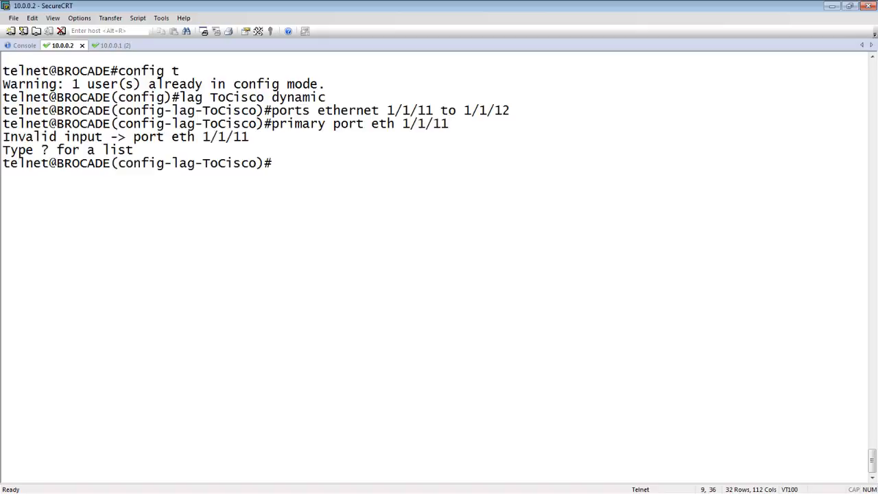
{"action": "type", "text": "primary po"}
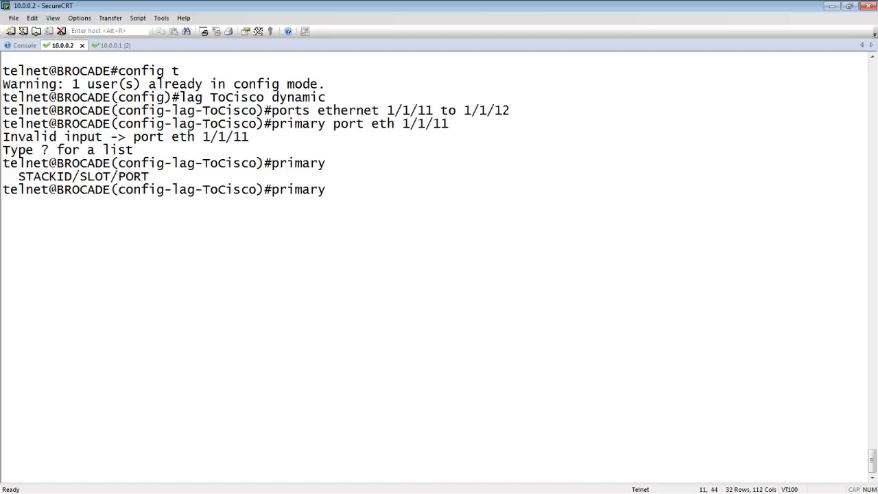
{"action": "type", "text": "1/1/11"}
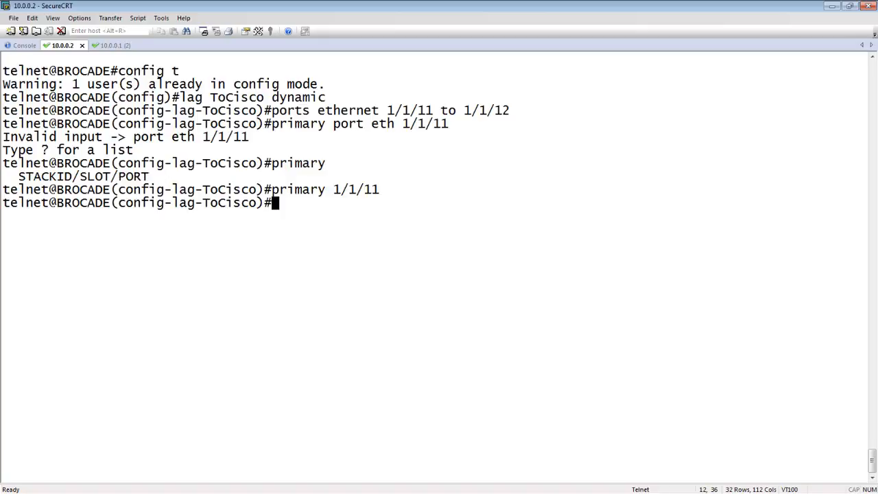
Deploy LAG ToCisco successfully
{"action": "type", "text": "deploy"}
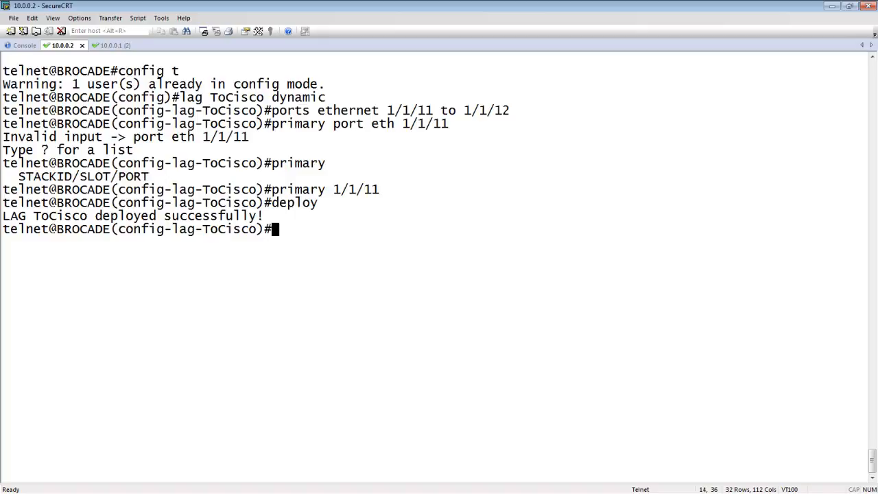
In VLAN 40, tag ethernet 1/1/11 so the LAG ports 1/1/11–12 join as tagged members
{"action": "type", "text": "vlan 40"}
{"action": "type", "text": "tag e"}
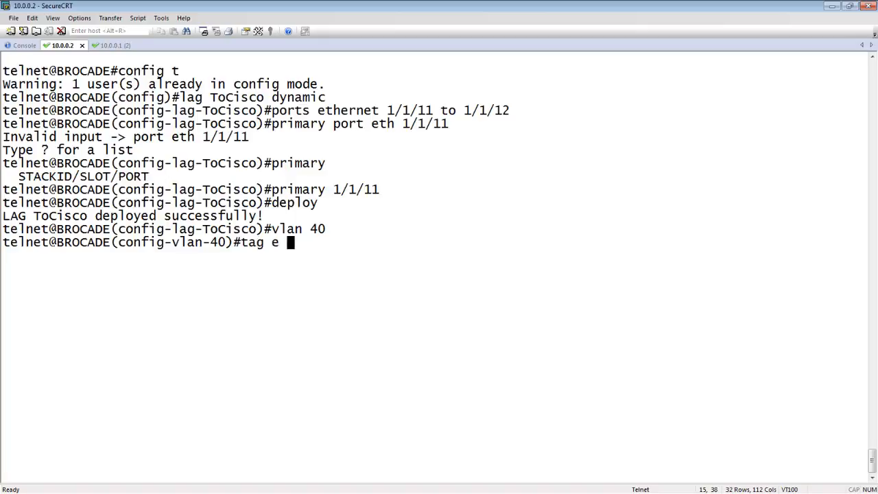
{"action": "type", "text": "1/1/11"}
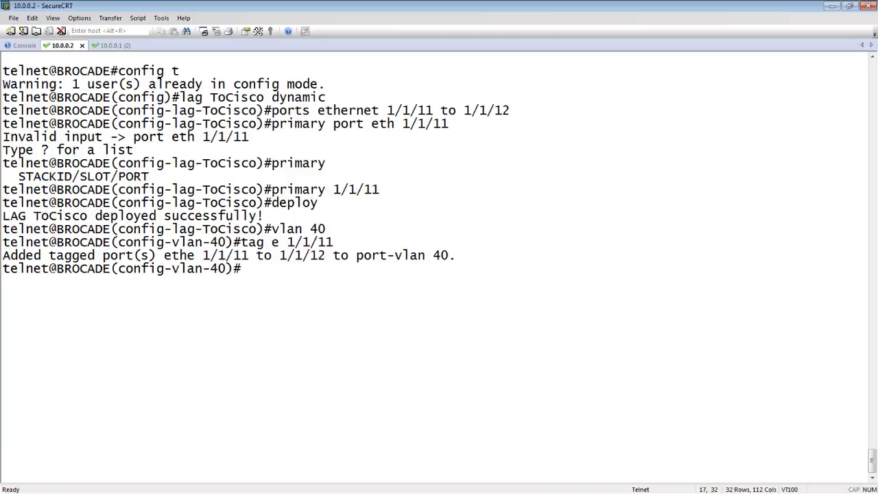
{"action": "mouse_move", "coordinate": [244, 267]}
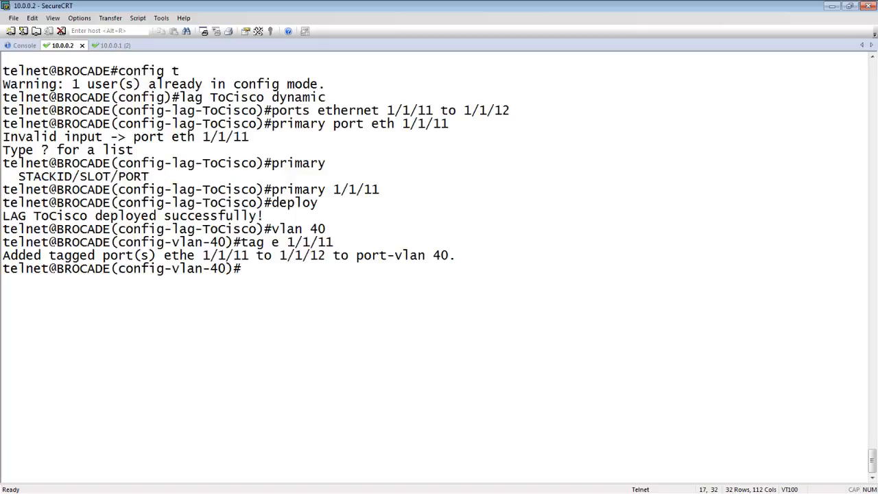